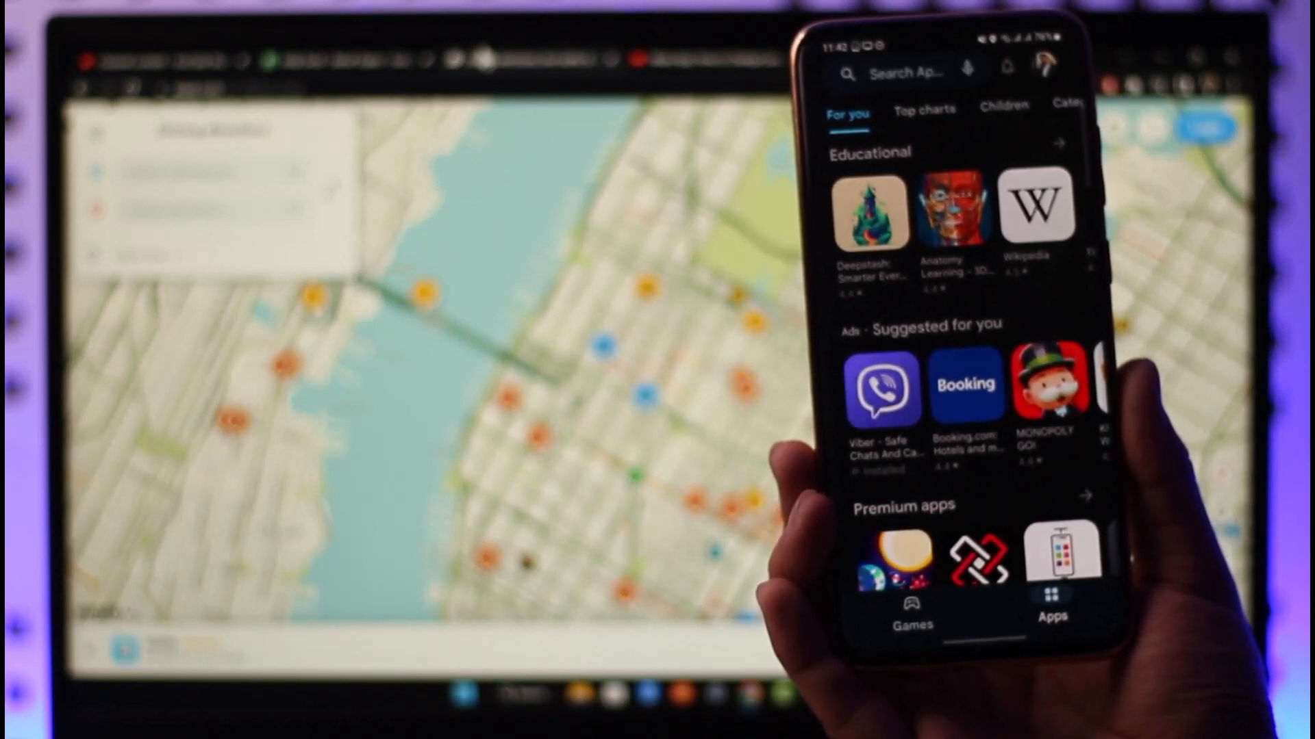
Step: Activate the 'Search Apps & Games' bar on the Play Store home screen for typing
click(905, 72)
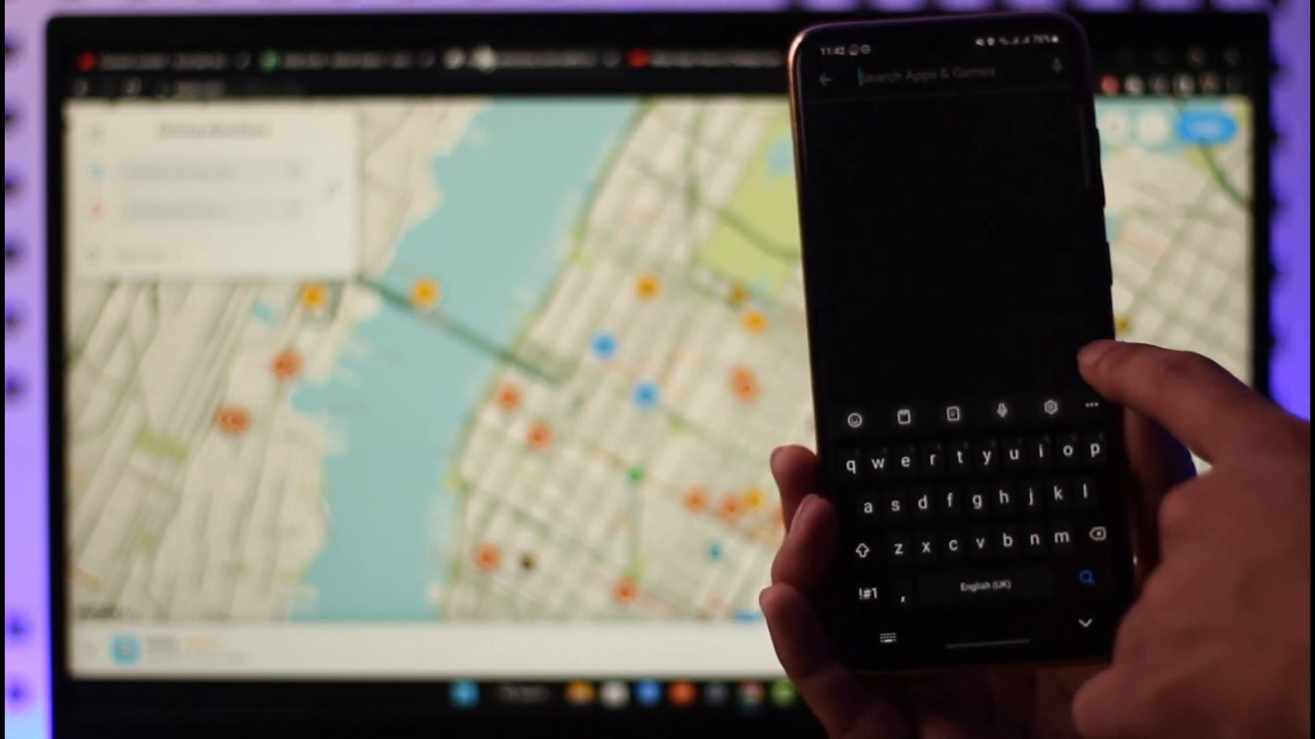